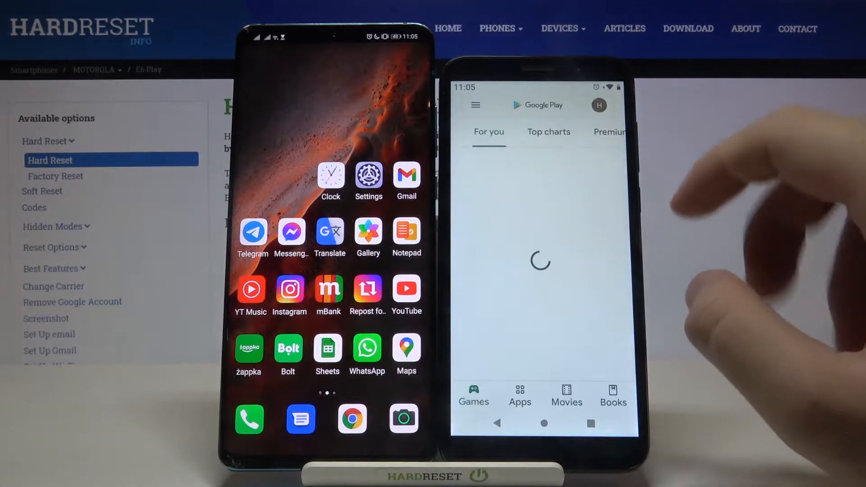
Step: Search the Play Store for 'send anywhere' and install Send Anywhere on the Motorola
{"action": "left_click", "coordinate": [541, 105]}
{"action": "type", "text": "e"}
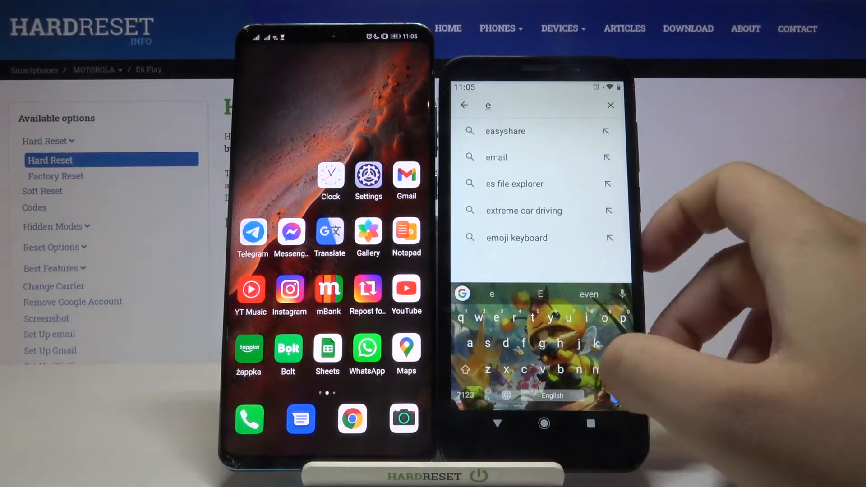
{"action": "type", "text": "send"}
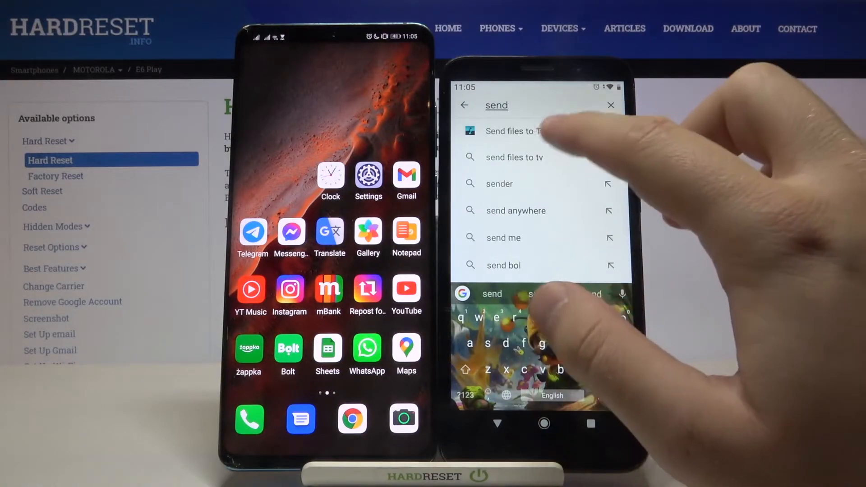
{"action": "left_click", "coordinate": [515, 210]}
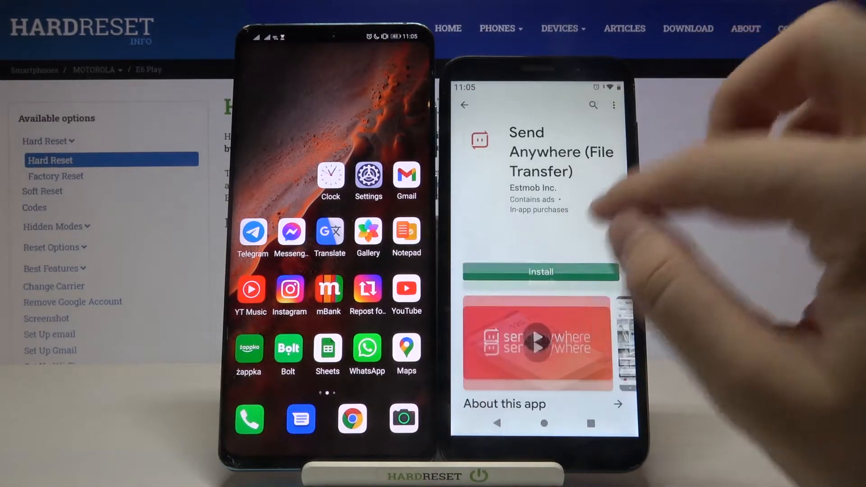
{"action": "left_click", "coordinate": [540, 272]}
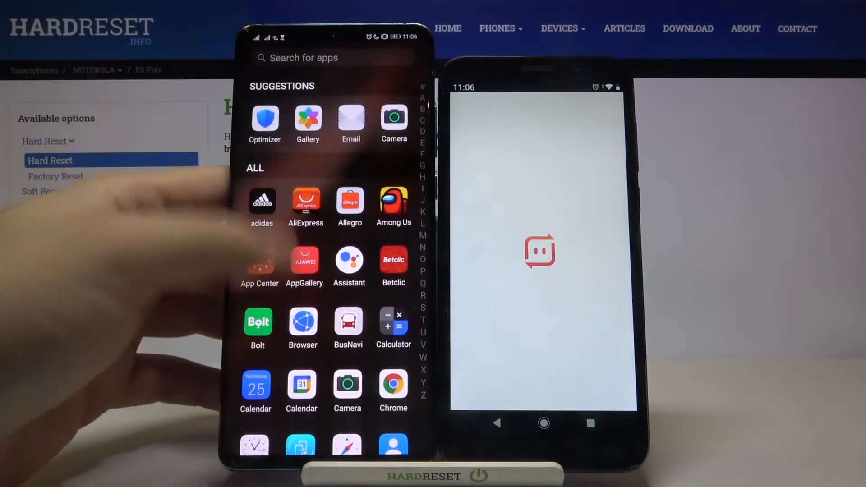
Step: Continue past the Grant Access screen and allow Send Anywhere storage permission
{"action": "scroll", "scroll_direction": "down", "scroll_amount": 3}
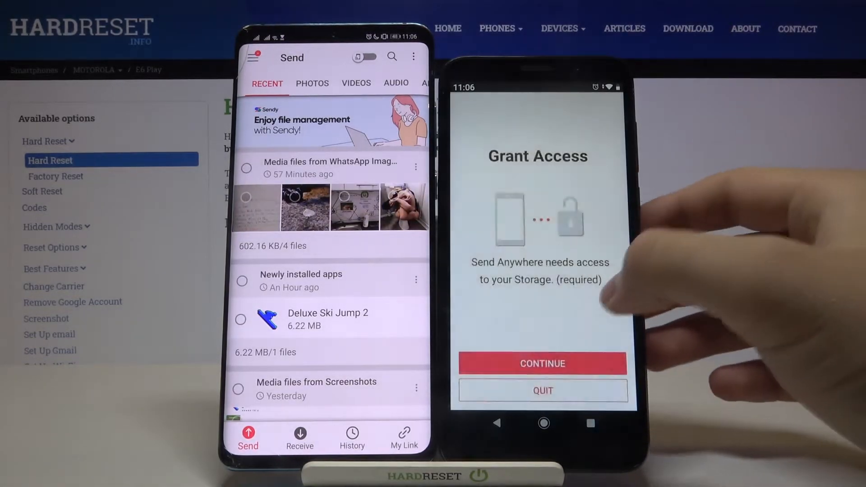
{"action": "left_click", "coordinate": [542, 364]}
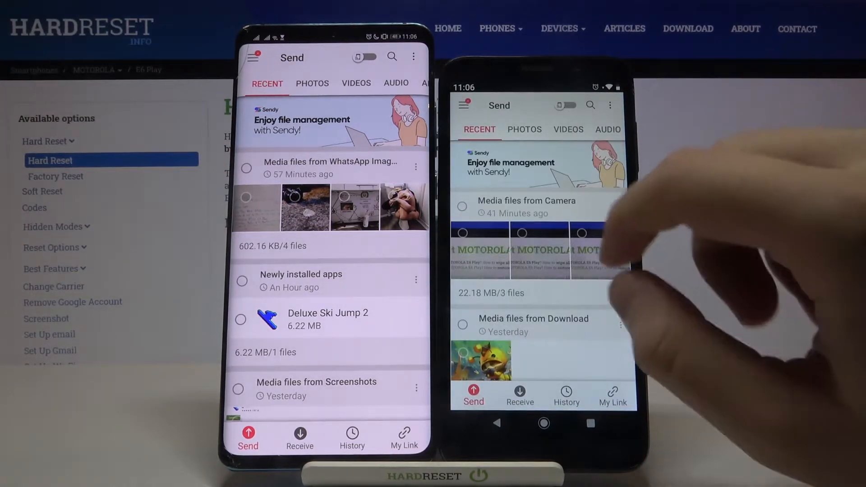
Step: Allow contacts access in the Contacts tab, then move through Files to the Photos tab
{"action": "left_click", "coordinate": [524, 129]}
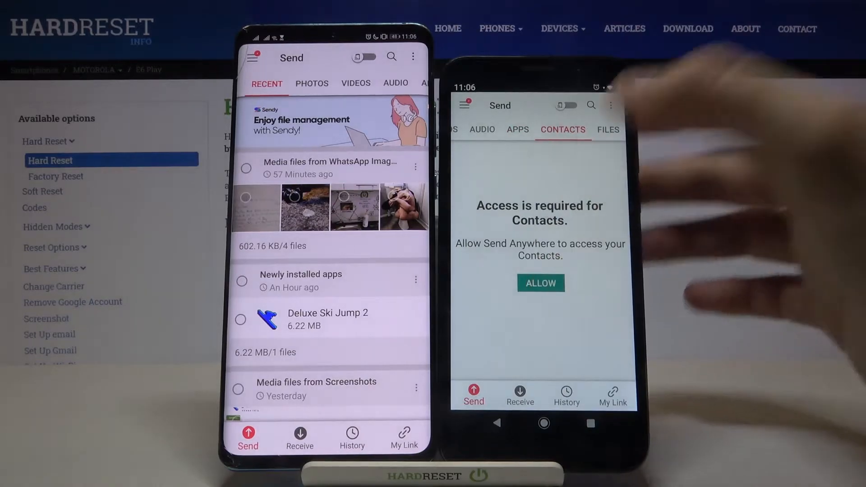
{"action": "left_click", "coordinate": [540, 283]}
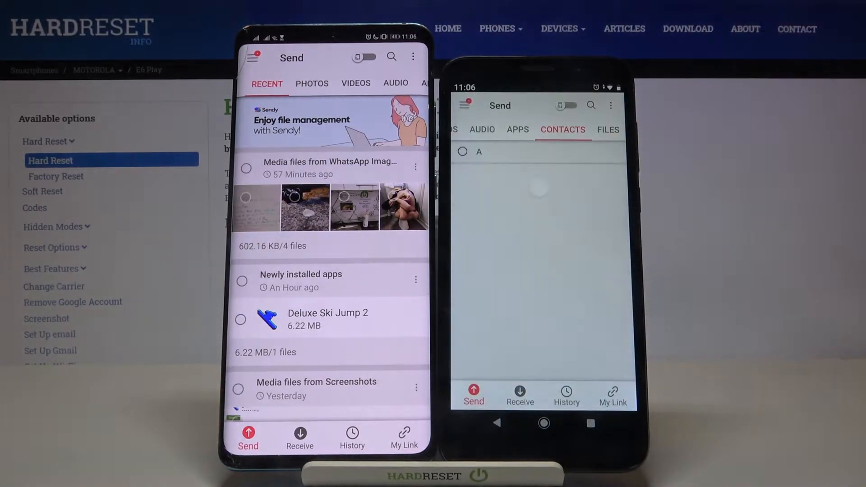
{"action": "left_click", "coordinate": [607, 130]}
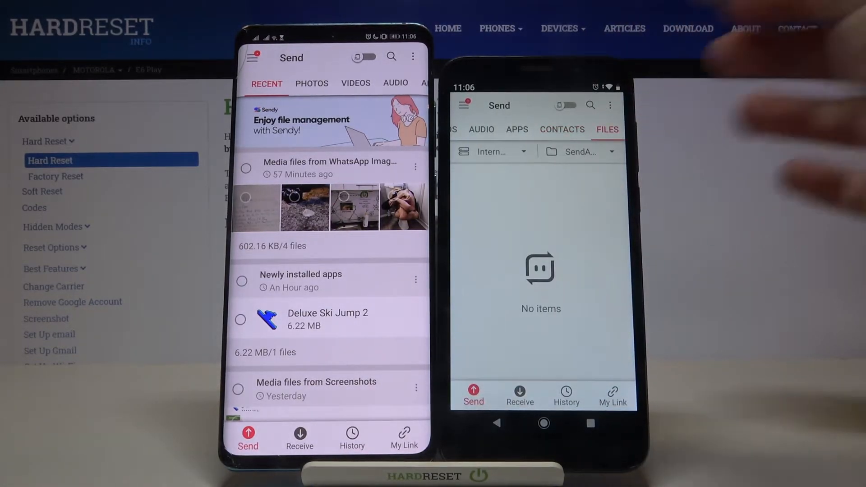
{"action": "scroll", "scroll_direction": "left", "scroll_amount": 3}
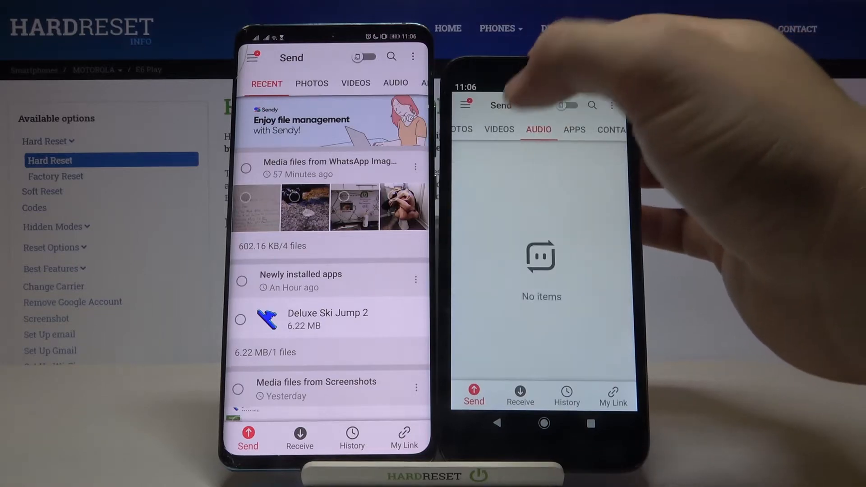
{"action": "left_click", "coordinate": [525, 129]}
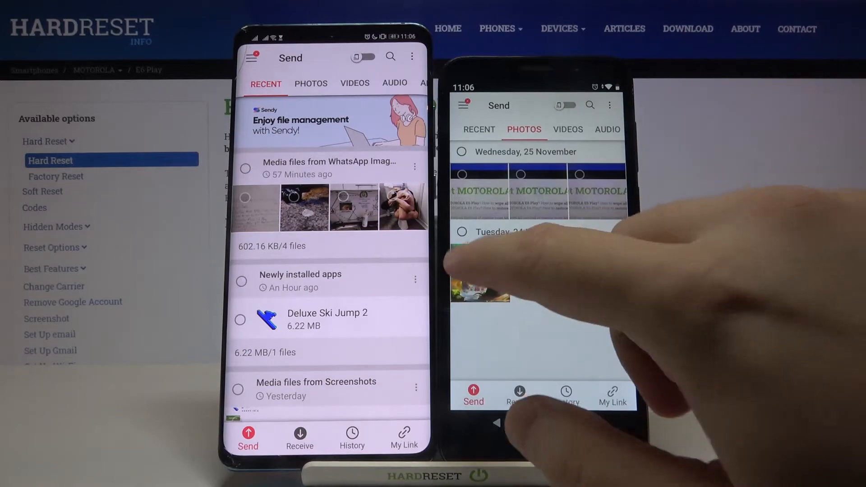
Step: Tick the Motorola screenshot and the 24 November photo, 7.42 MB in total
{"action": "left_click", "coordinate": [480, 273]}
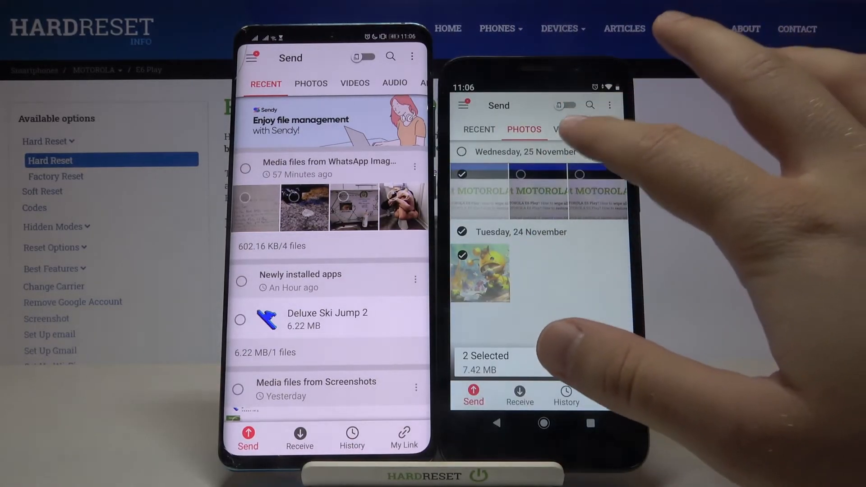
{"action": "left_click", "coordinate": [561, 130]}
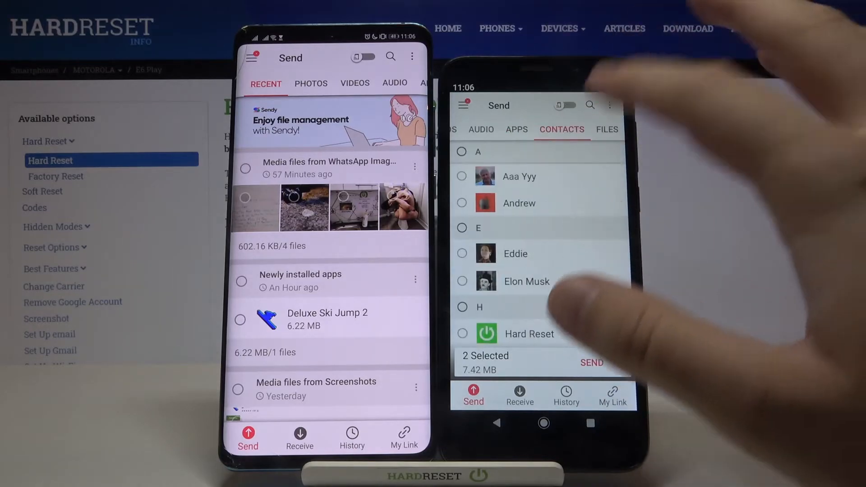
{"action": "left_click", "coordinate": [462, 176]}
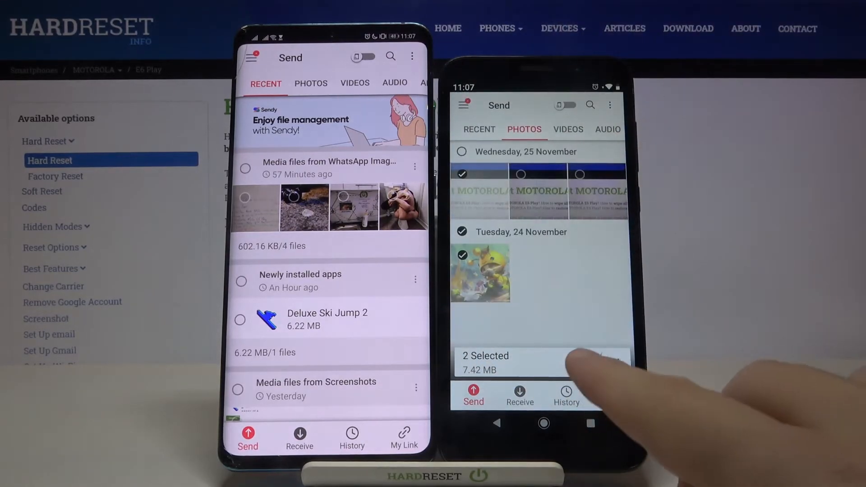
{"action": "left_click", "coordinate": [473, 396]}
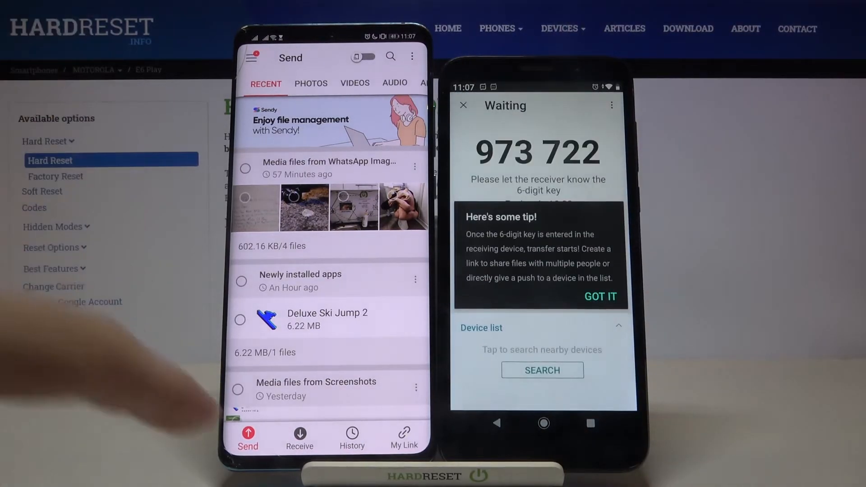
{"action": "left_click", "coordinate": [300, 438]}
{"action": "type", "text": "973722"}
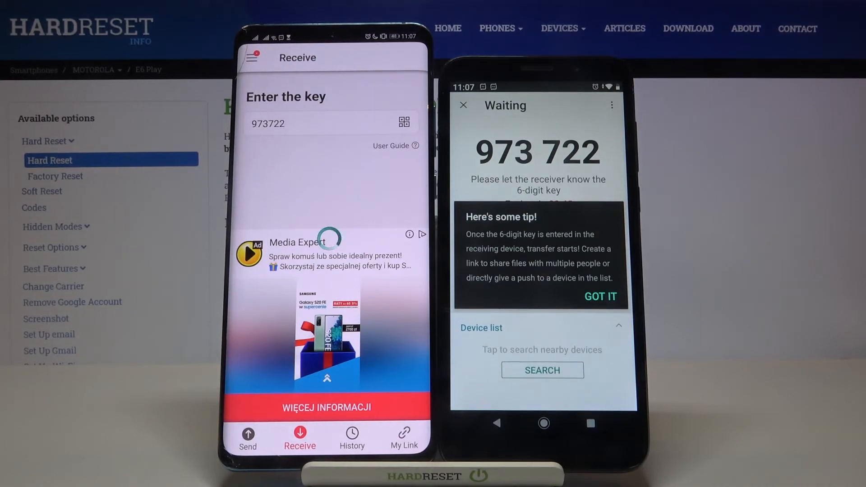
Step: Receive the two files on the Huawei and view them in Gallery's All photos album
{"action": "left_click", "coordinate": [351, 438]}
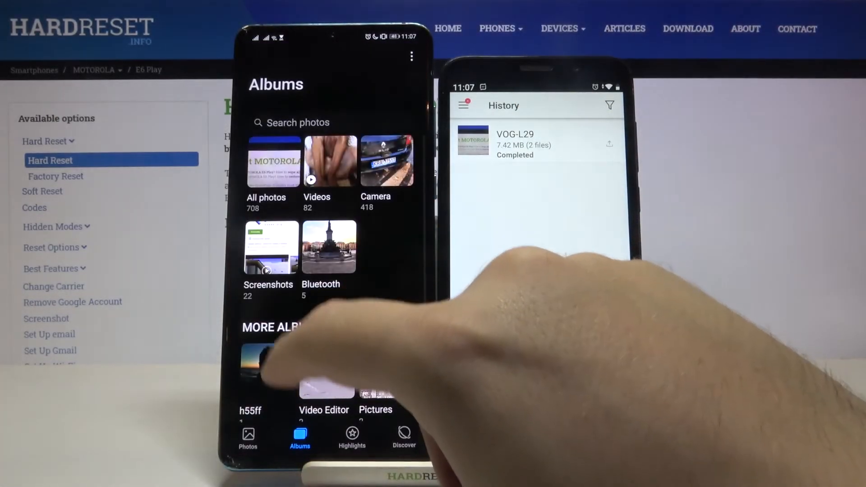
{"action": "left_click", "coordinate": [266, 171]}
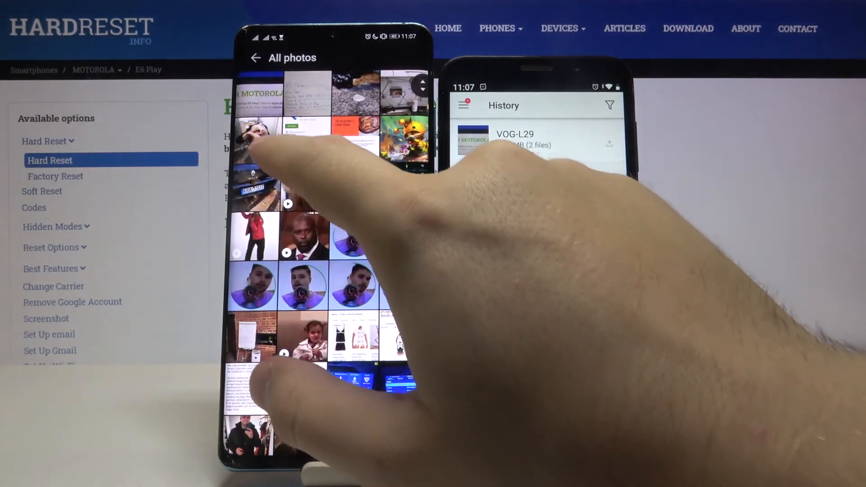